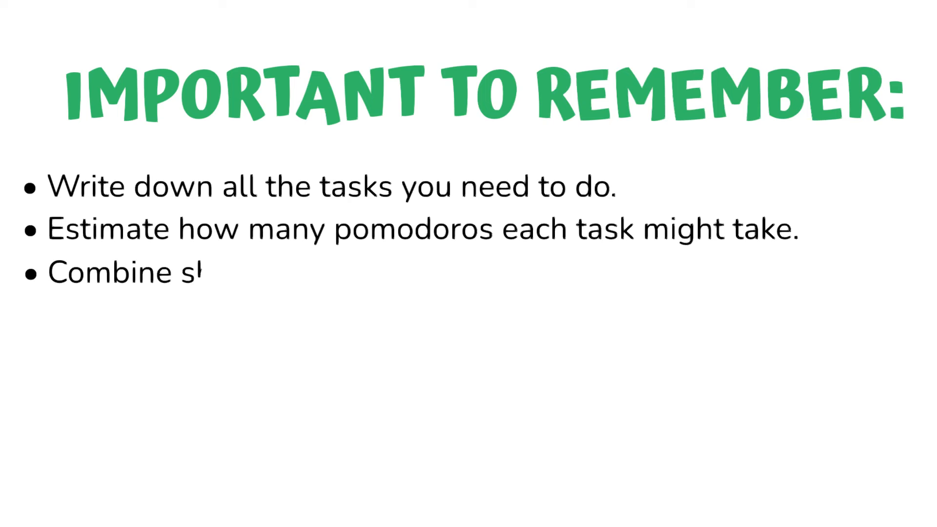
pyautogui.write('horter tasks to create a single pomodoro.')
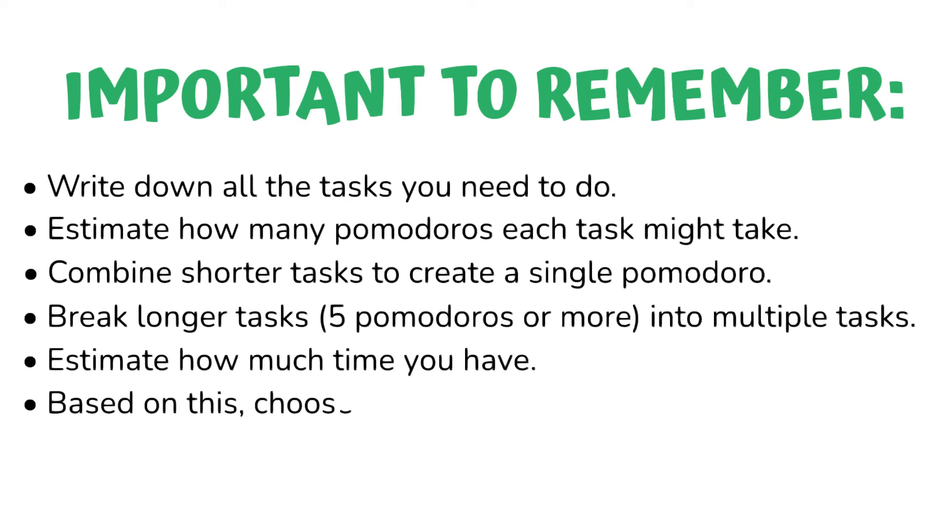
pyautogui.write('e tasks to do.')
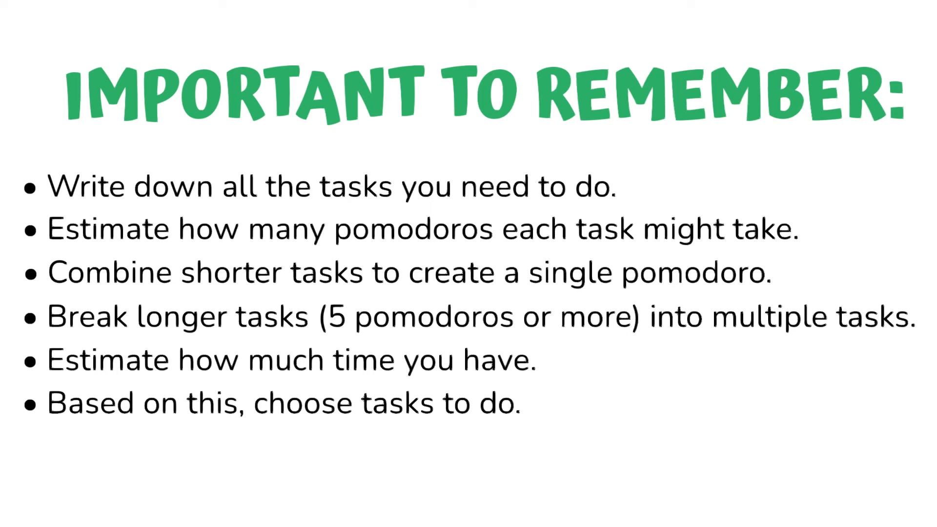